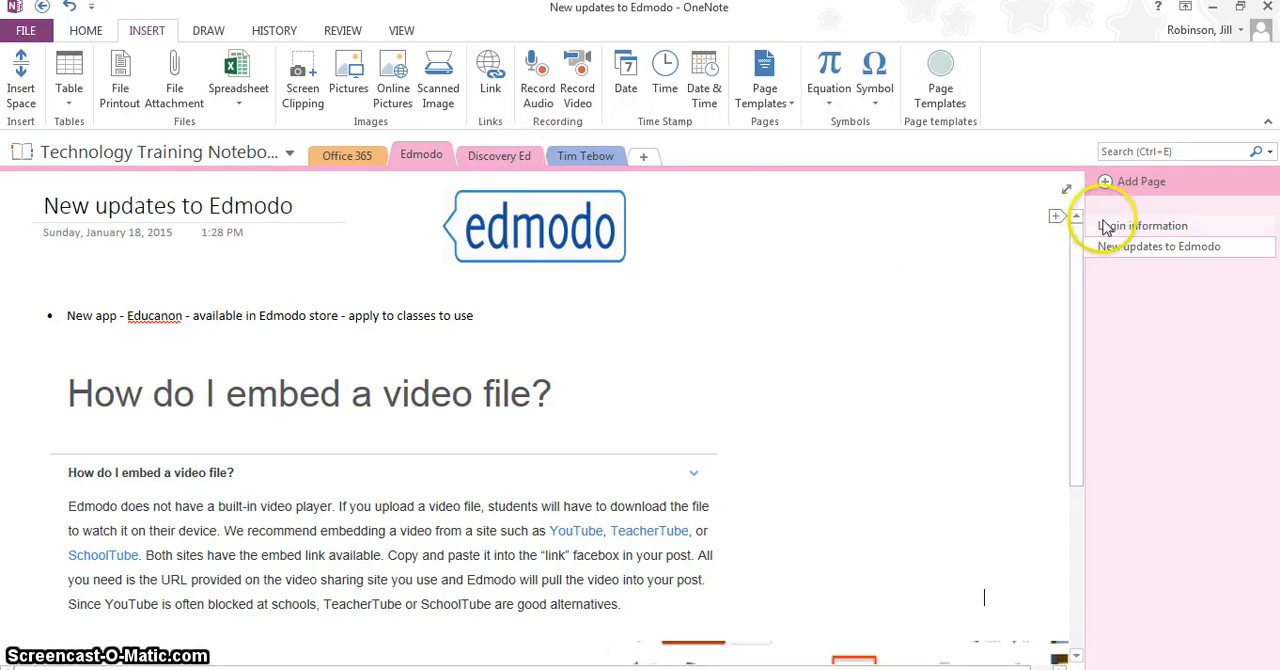
# Step: Add a new untitled page to the Edmodo section and place the cursor in its title
pyautogui.click(1140, 180)
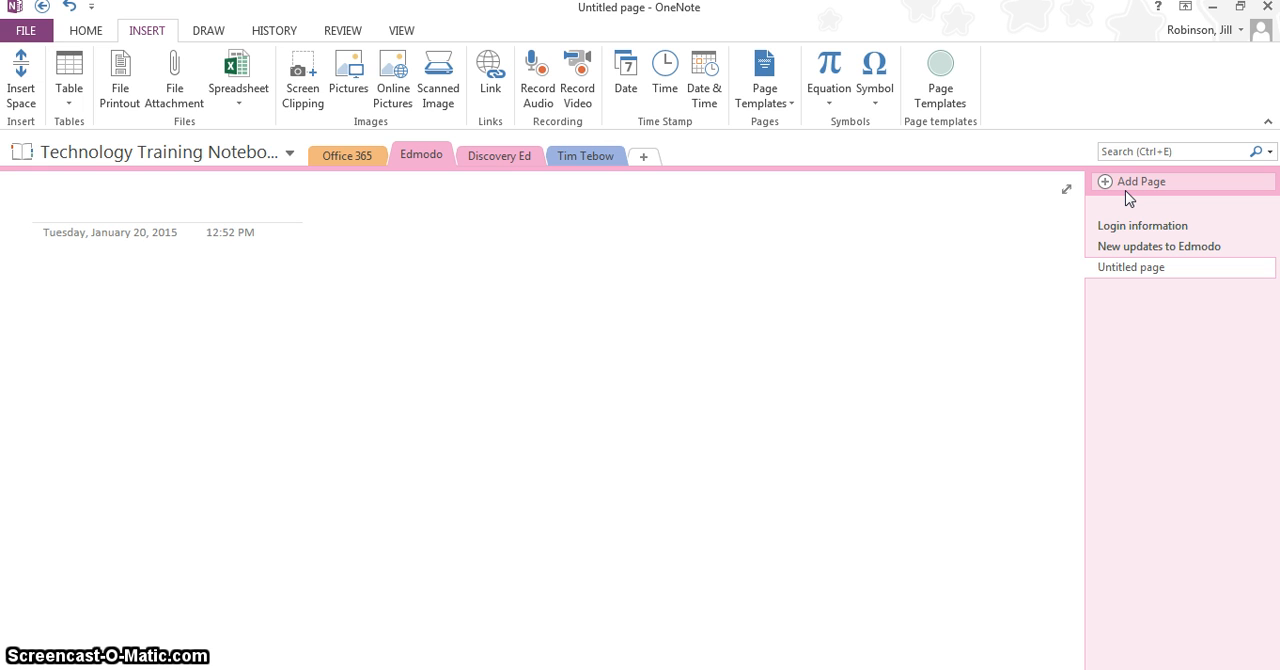
pyautogui.click(44, 204)
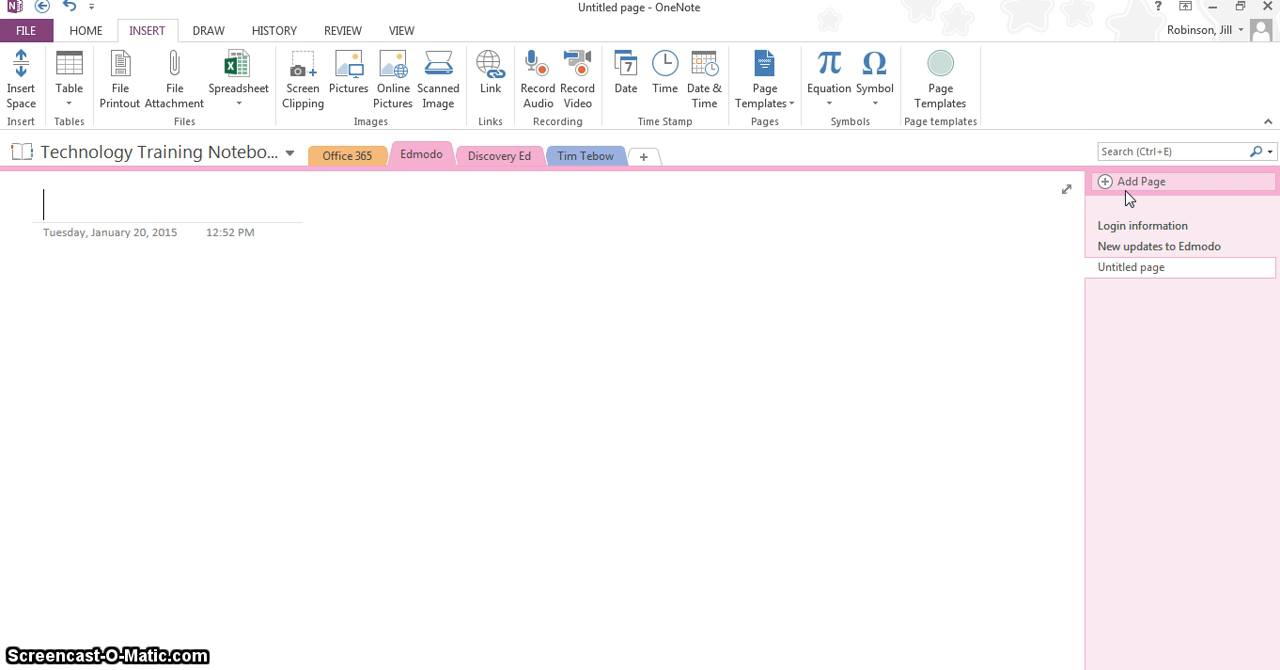
pyautogui.moveTo(704, 76)
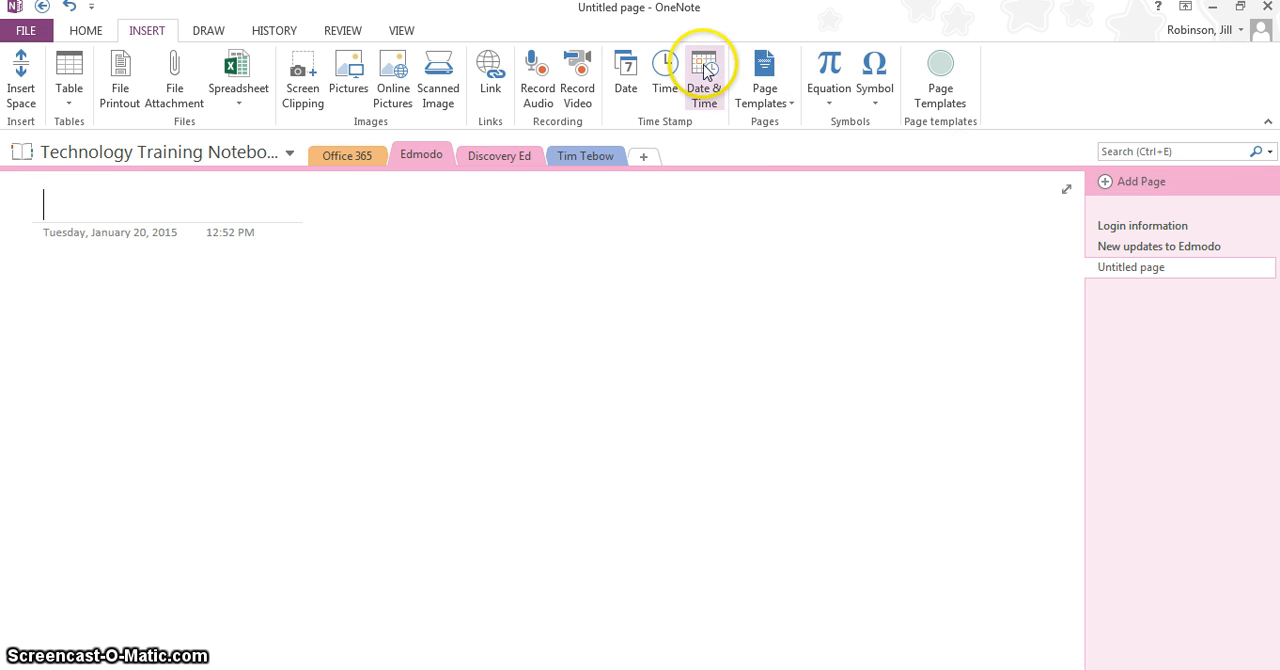
pyautogui.moveTo(810, 212)
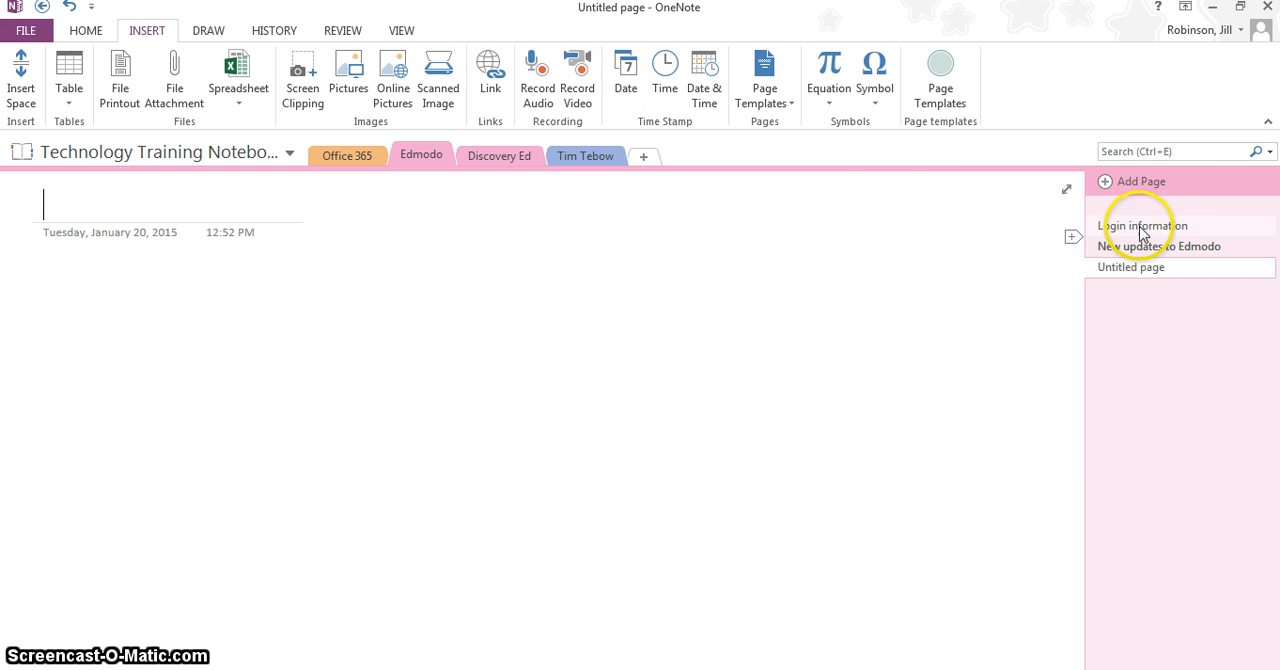
pyautogui.moveTo(878, 188)
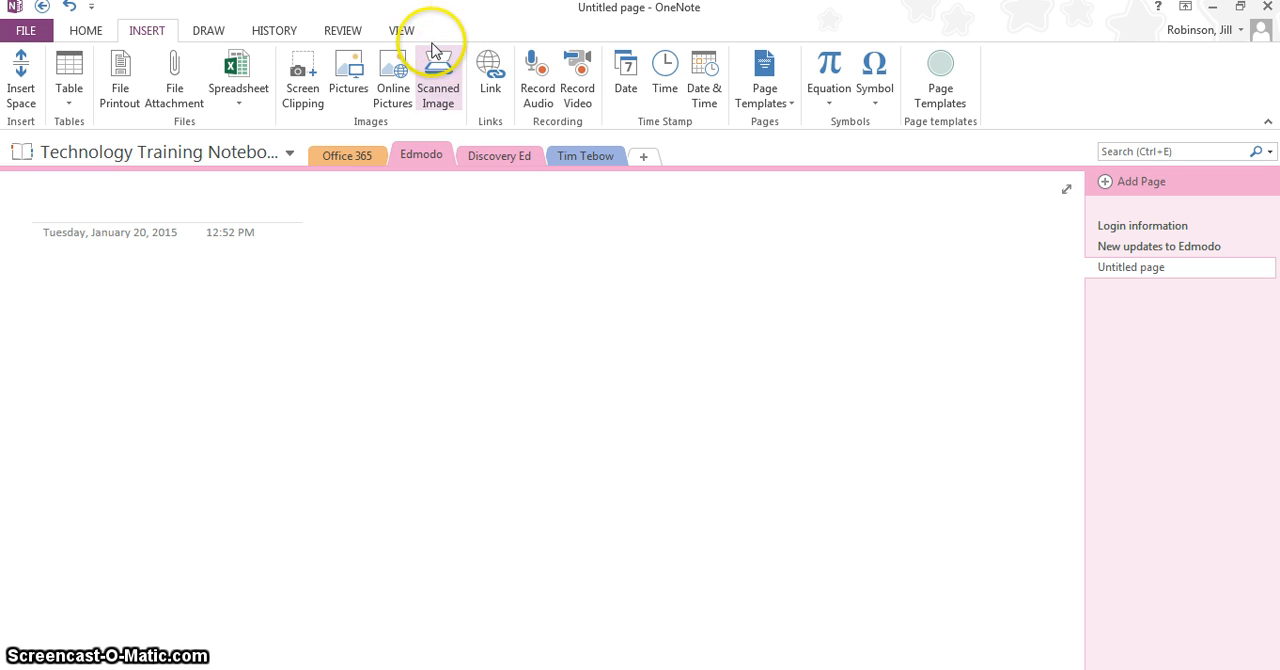
# Step: Apply Standard Ruled lines to the page via View > Rule Lines, then add another blank page
pyautogui.click(402, 30)
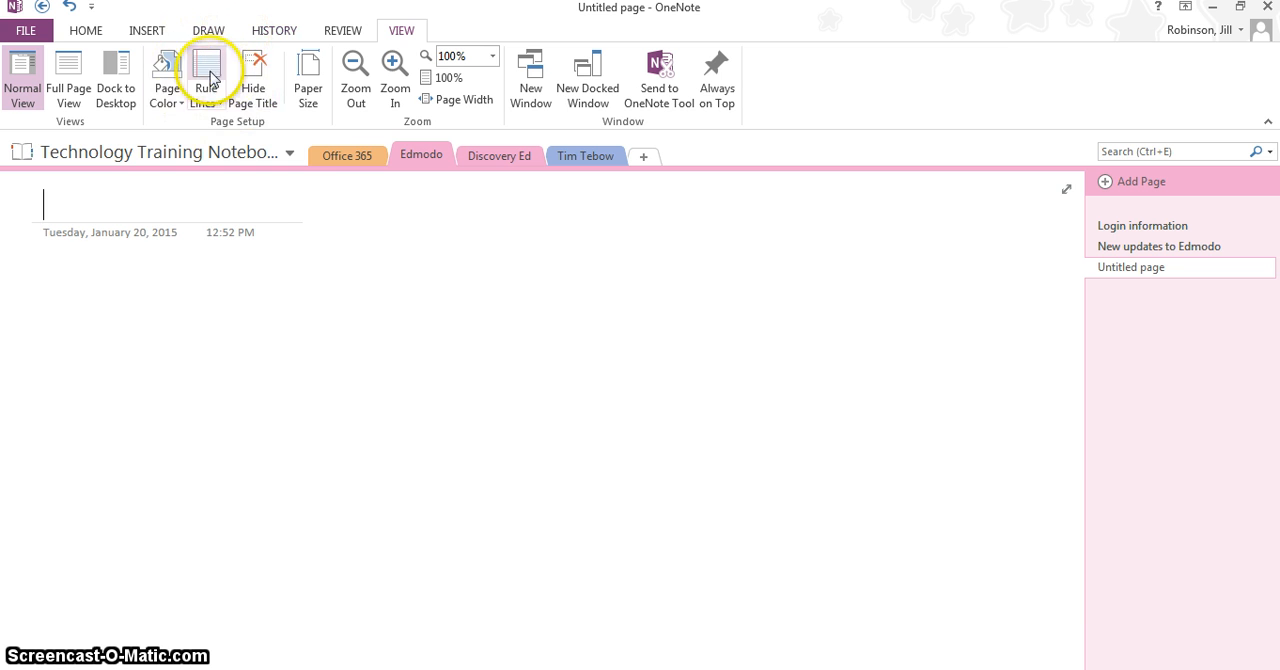
pyautogui.click(208, 78)
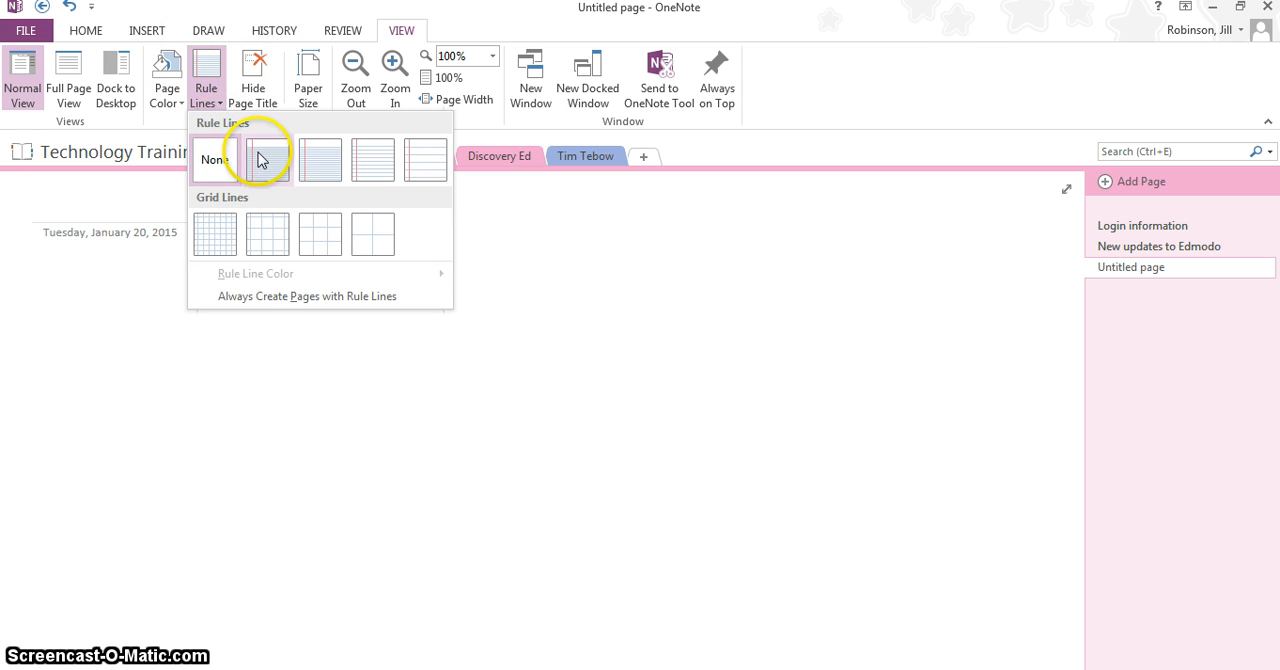
pyautogui.moveTo(268, 160)
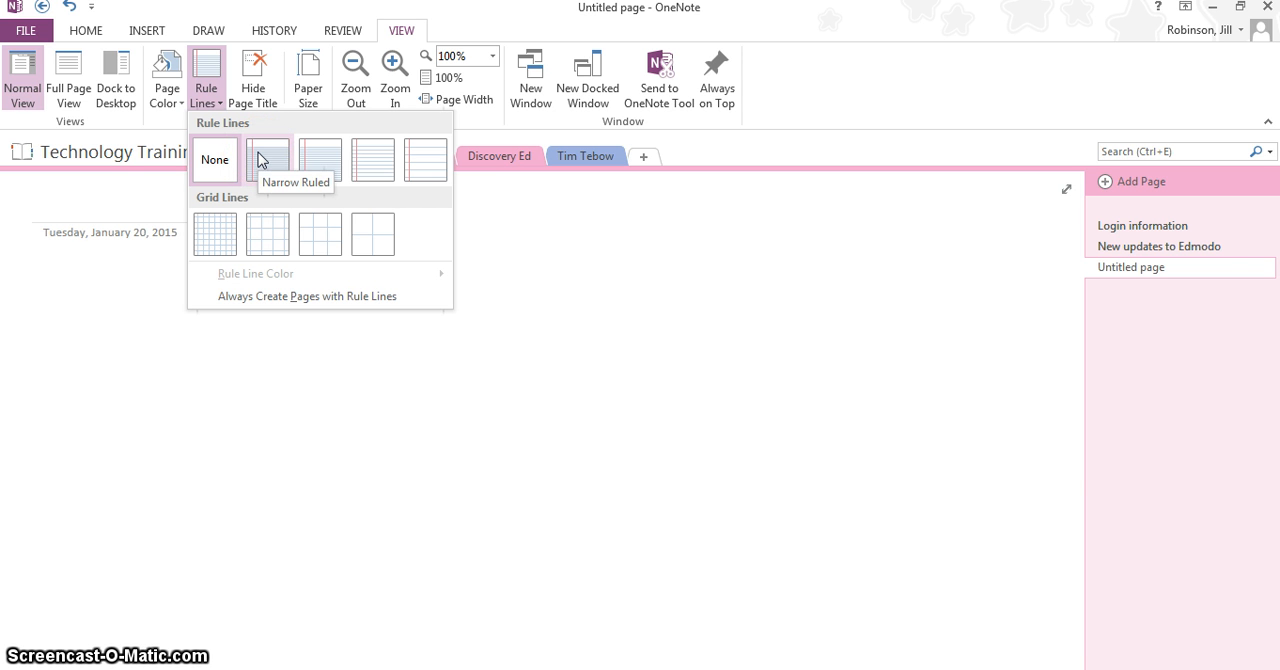
pyautogui.moveTo(320, 160)
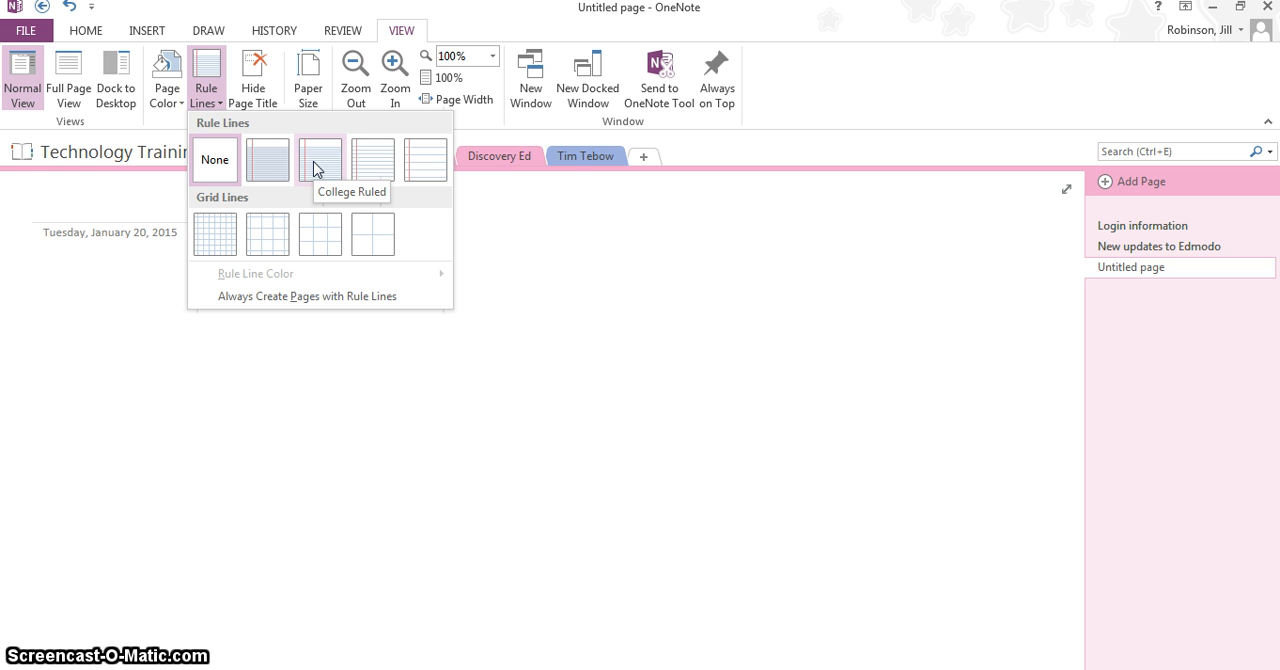
pyautogui.moveTo(372, 234)
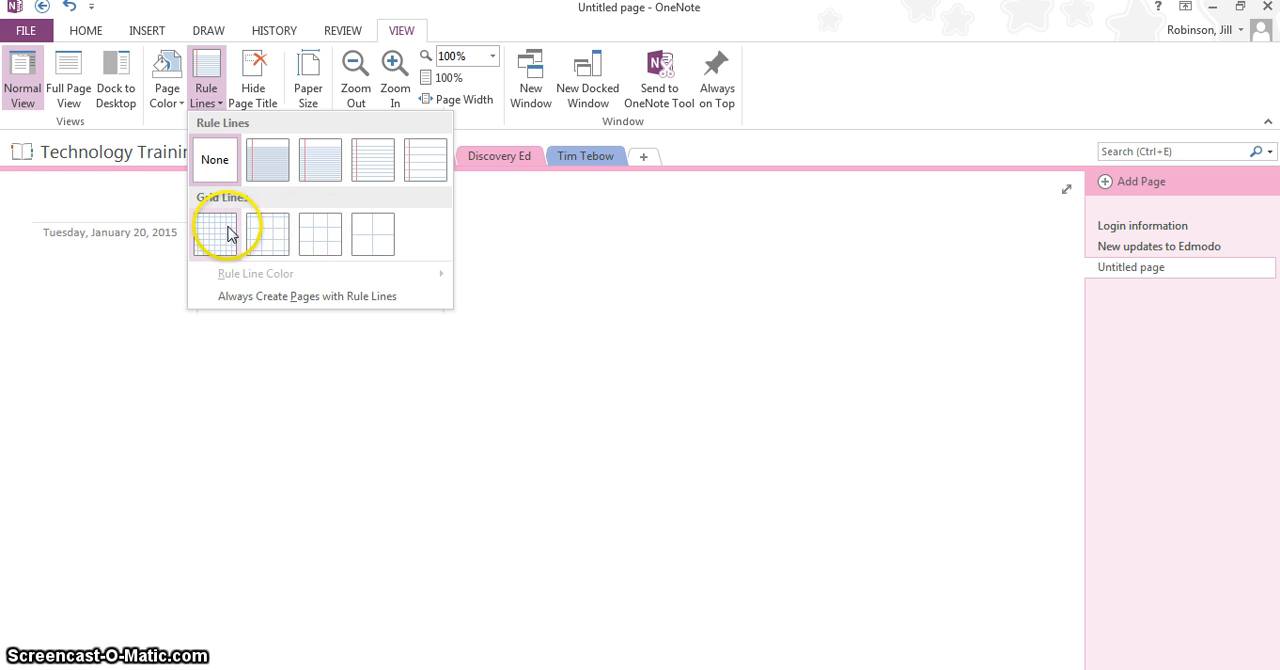
pyautogui.moveTo(214, 234)
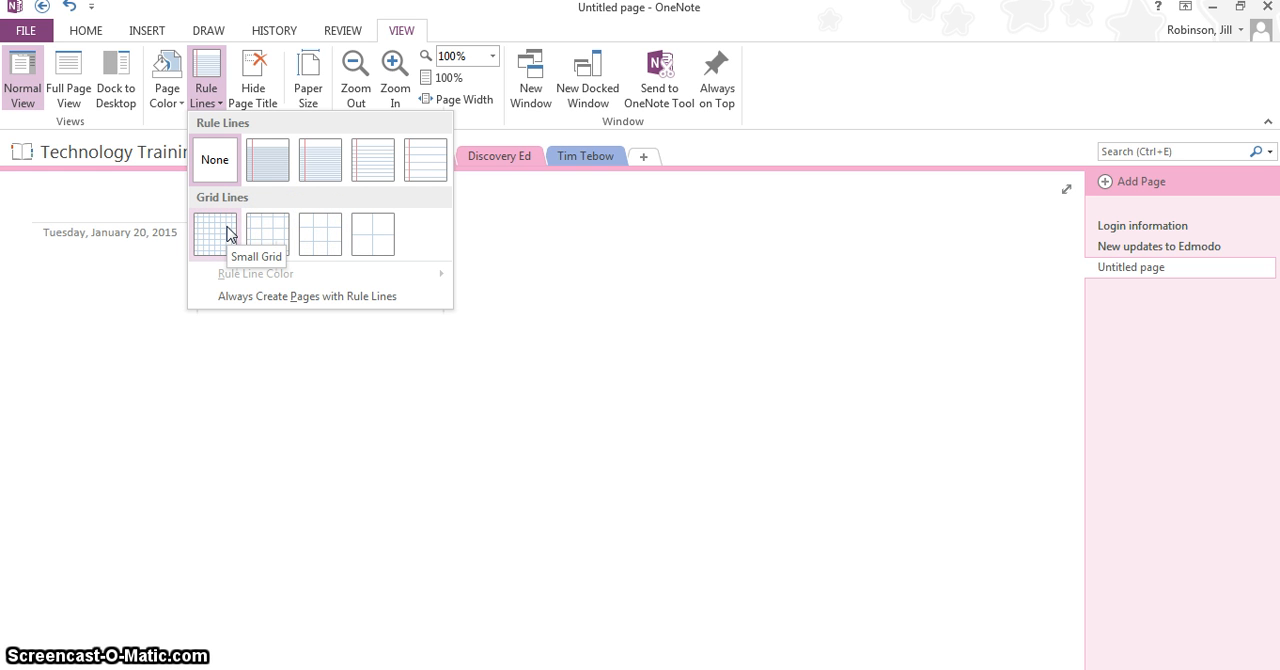
pyautogui.moveTo(320, 160)
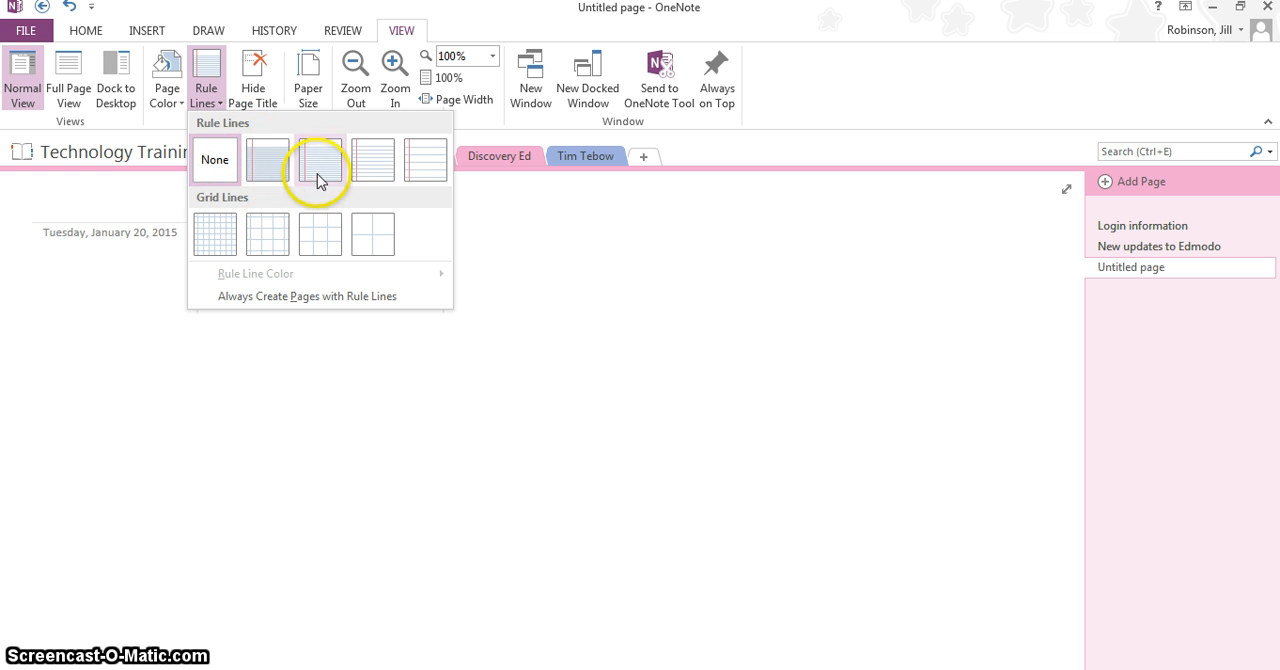
pyautogui.moveTo(372, 160)
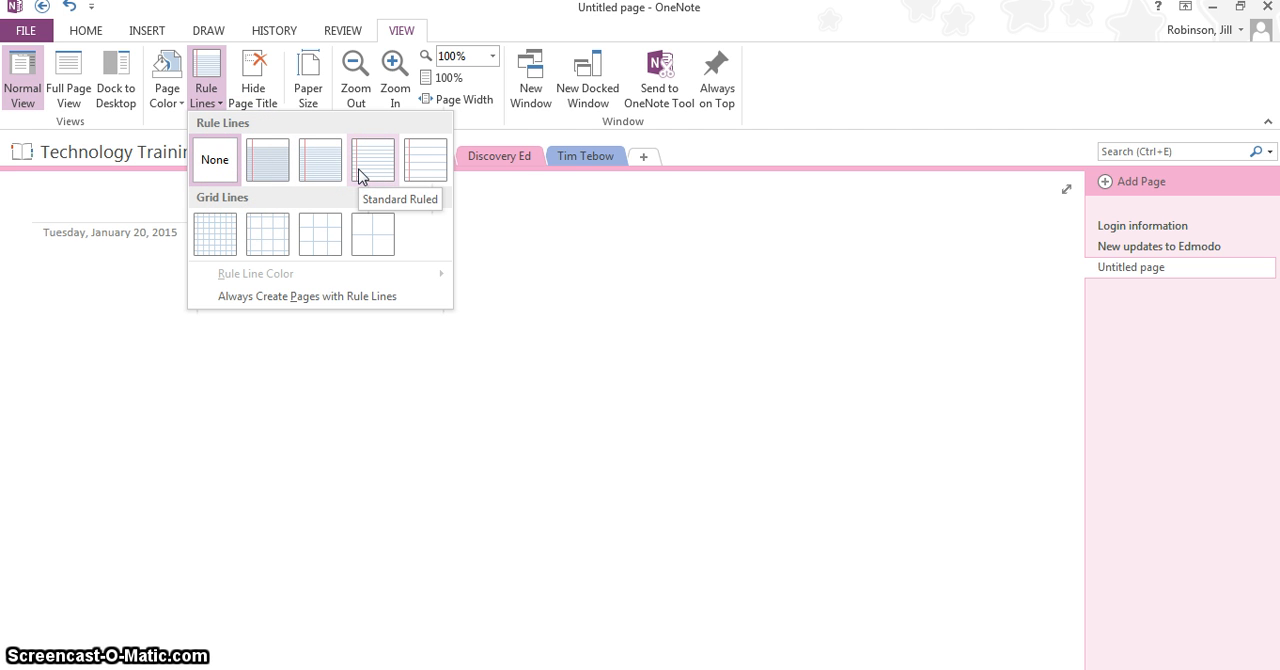
pyautogui.click(372, 160)
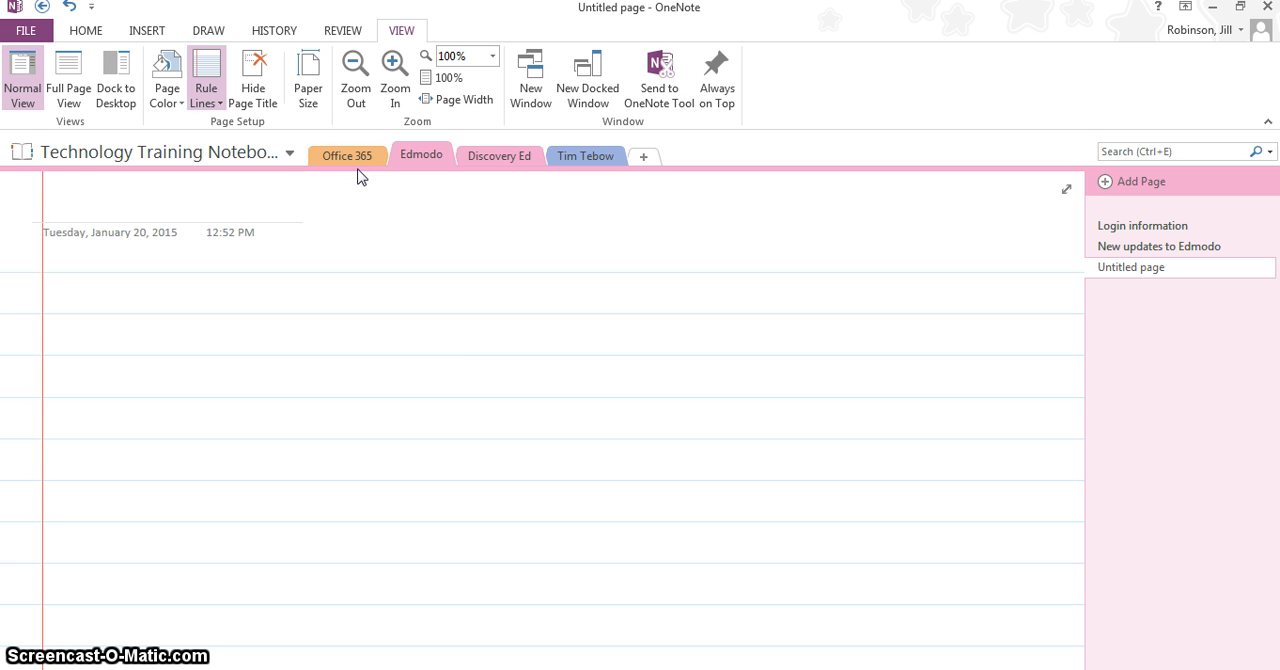
pyautogui.click(44, 204)
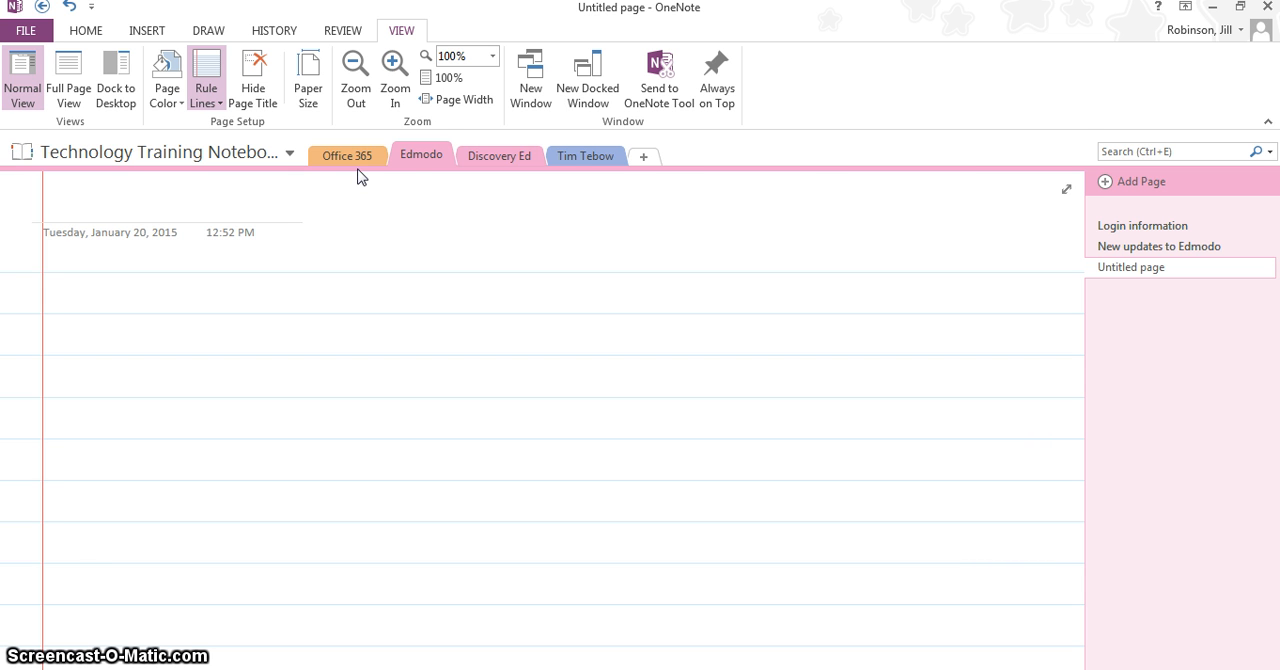
pyautogui.moveTo(928, 172)
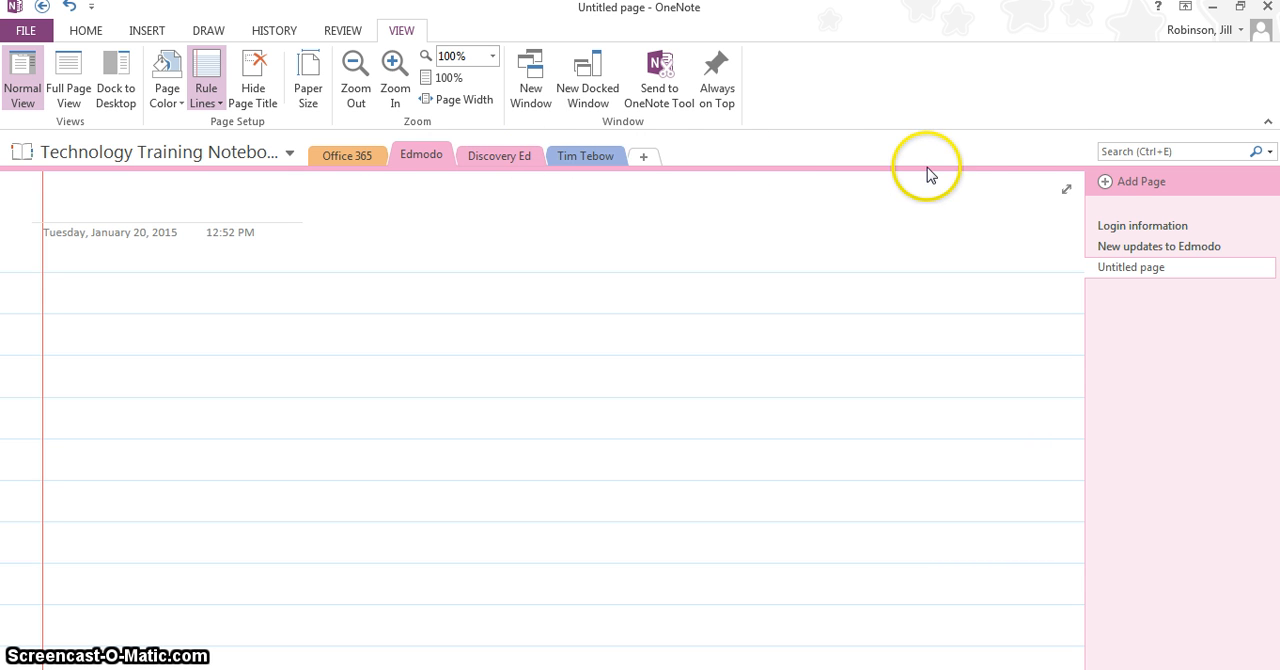
pyautogui.click(1132, 180)
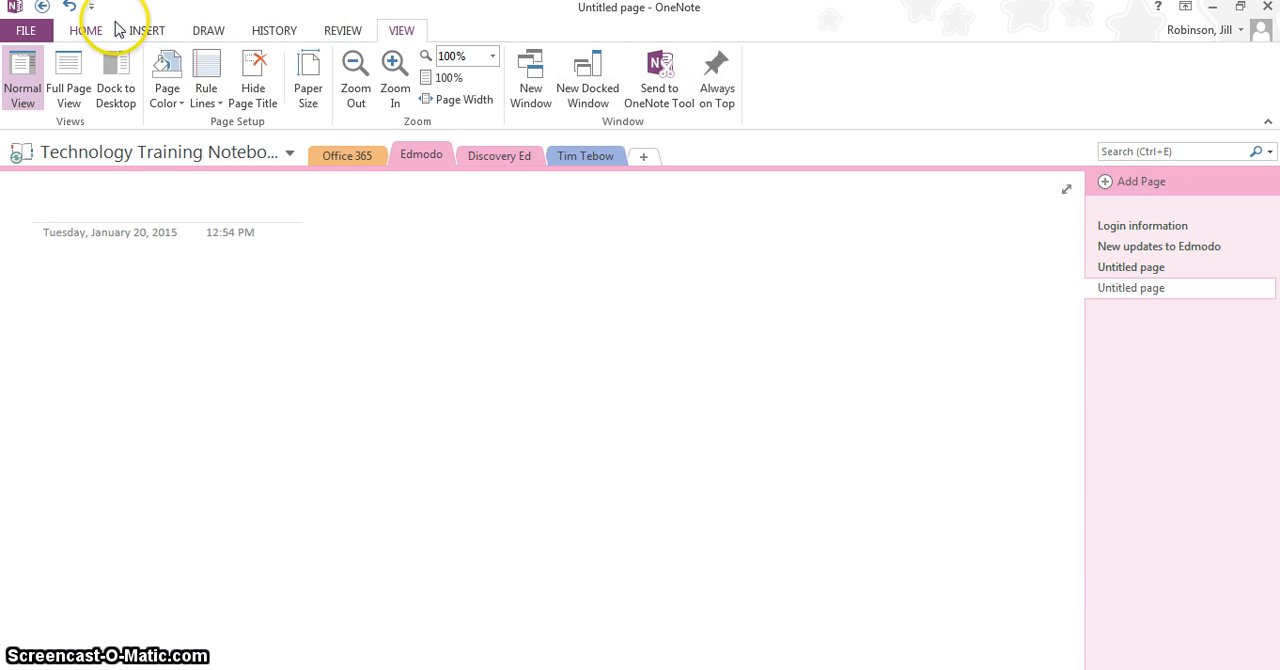
# Step: Show the Page Templates list from the Insert ribbon for the blank page
pyautogui.click(86, 30)
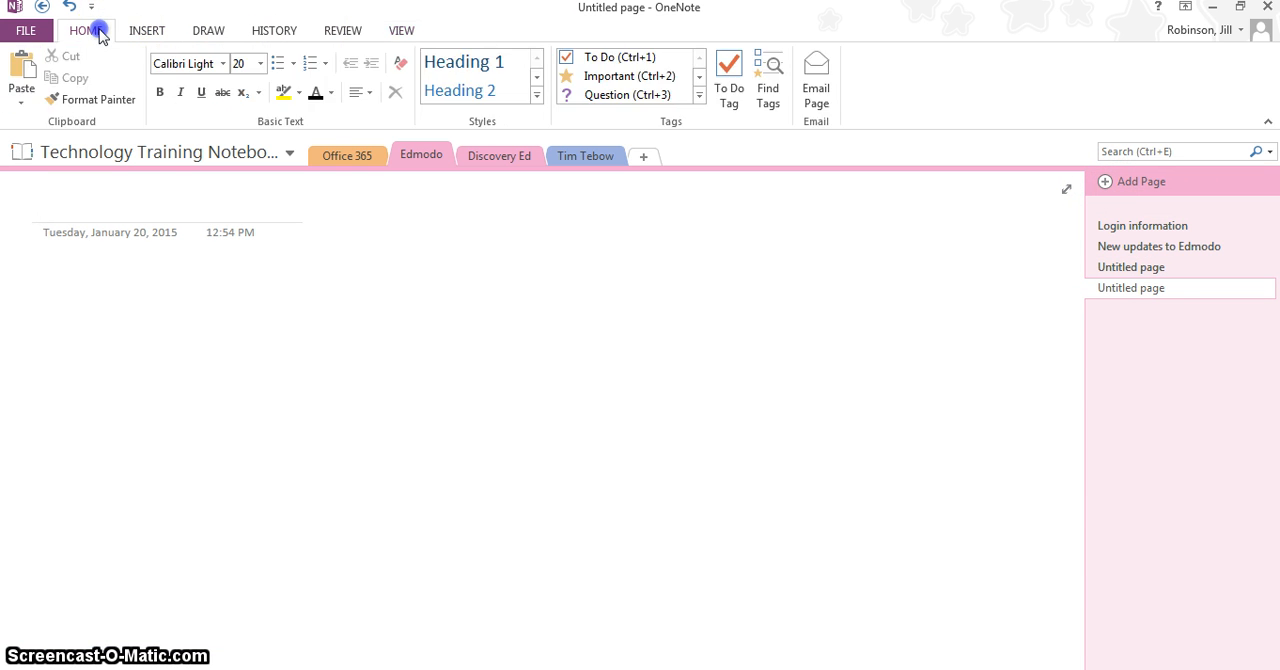
pyautogui.click(148, 30)
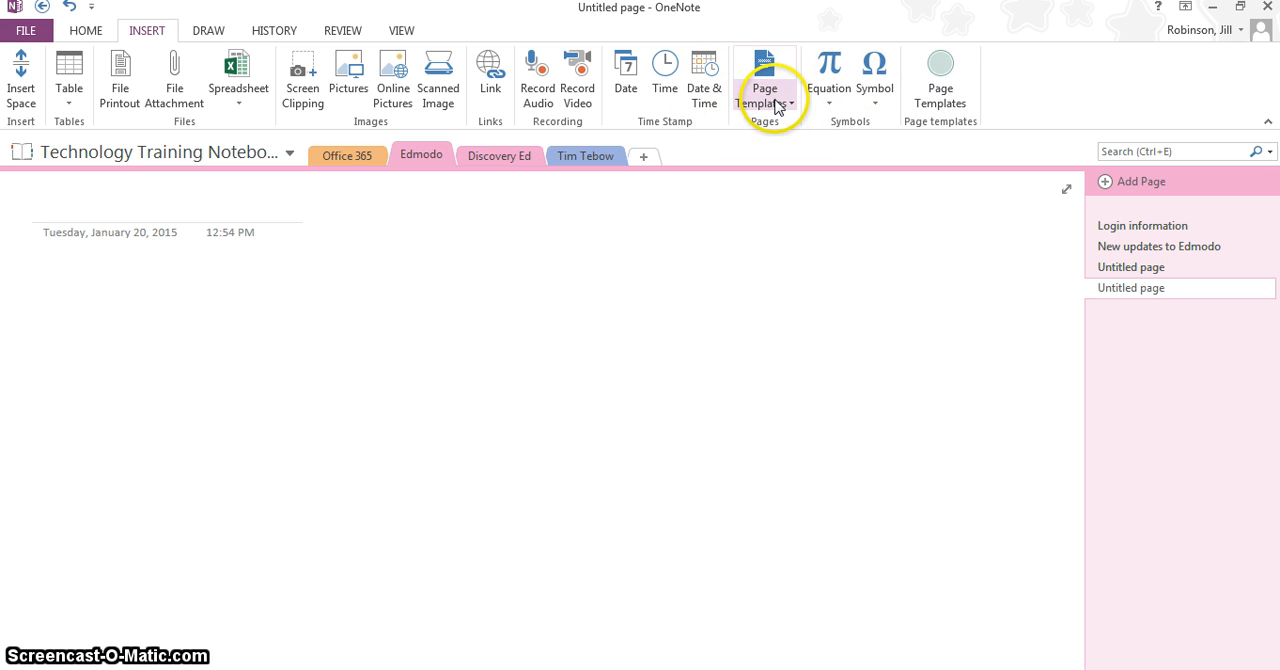
pyautogui.click(764, 80)
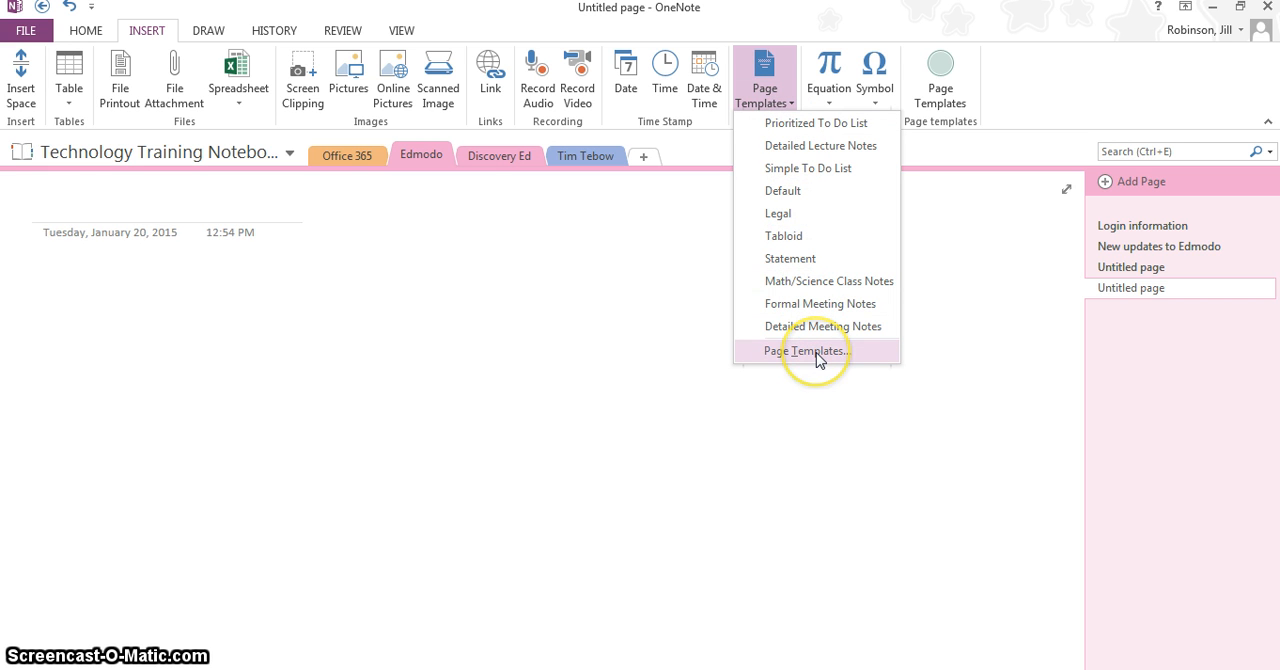
pyautogui.moveTo(820, 304)
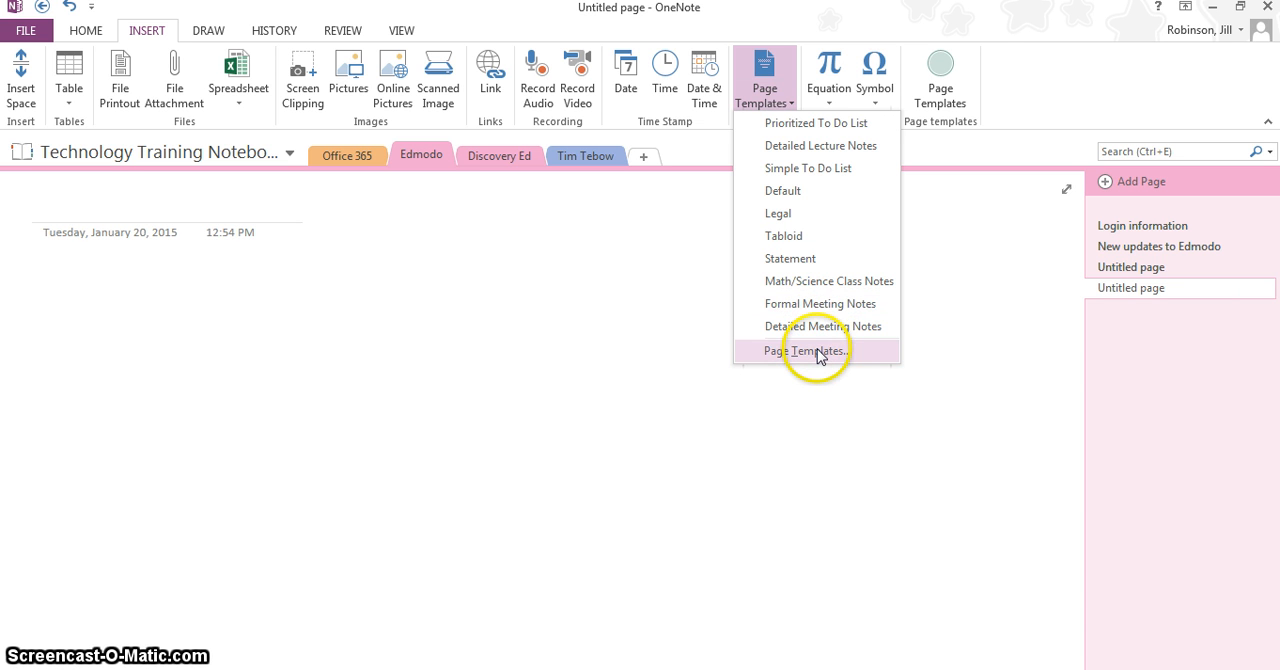
# Step: Apply the Academic > Detailed Lecture Notes template from the Templates pane to the page
pyautogui.click(808, 350)
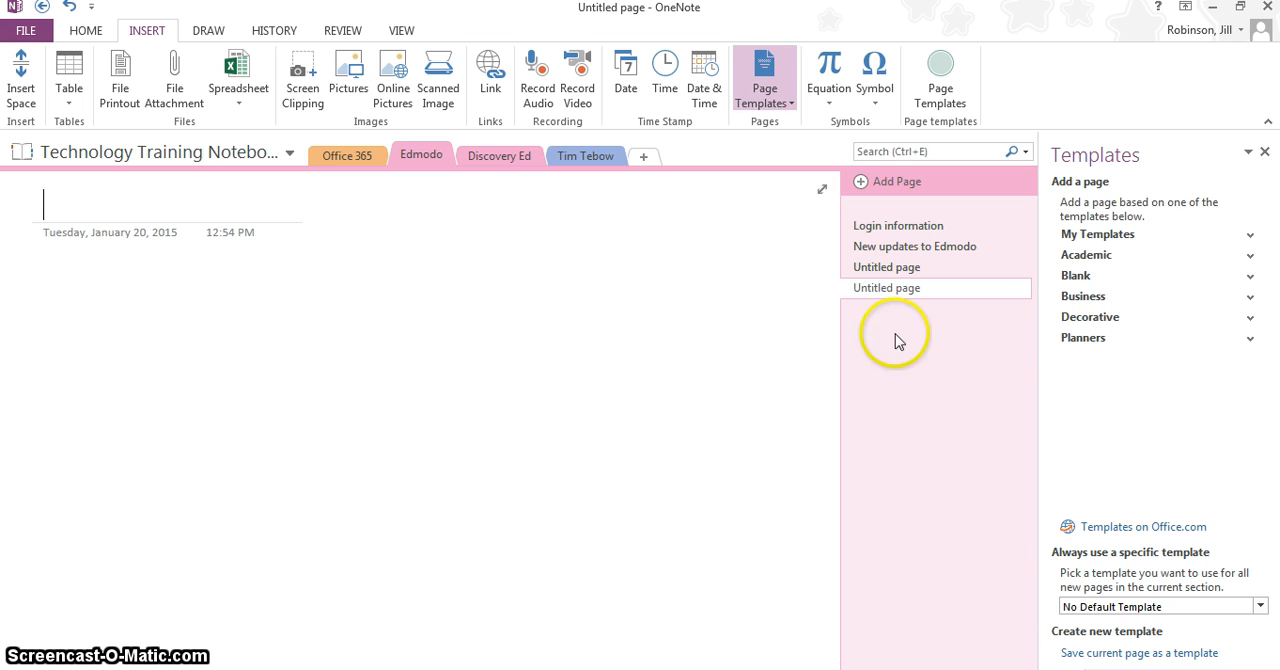
pyautogui.moveTo(1200, 444)
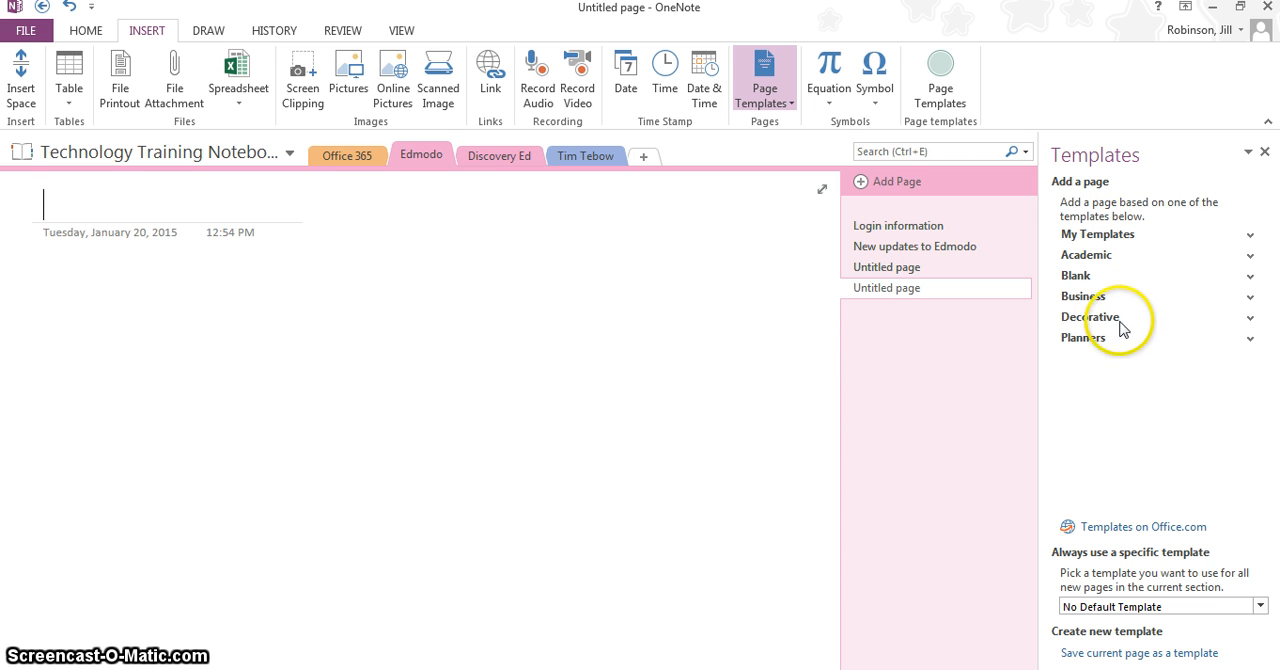
pyautogui.moveTo(1190, 288)
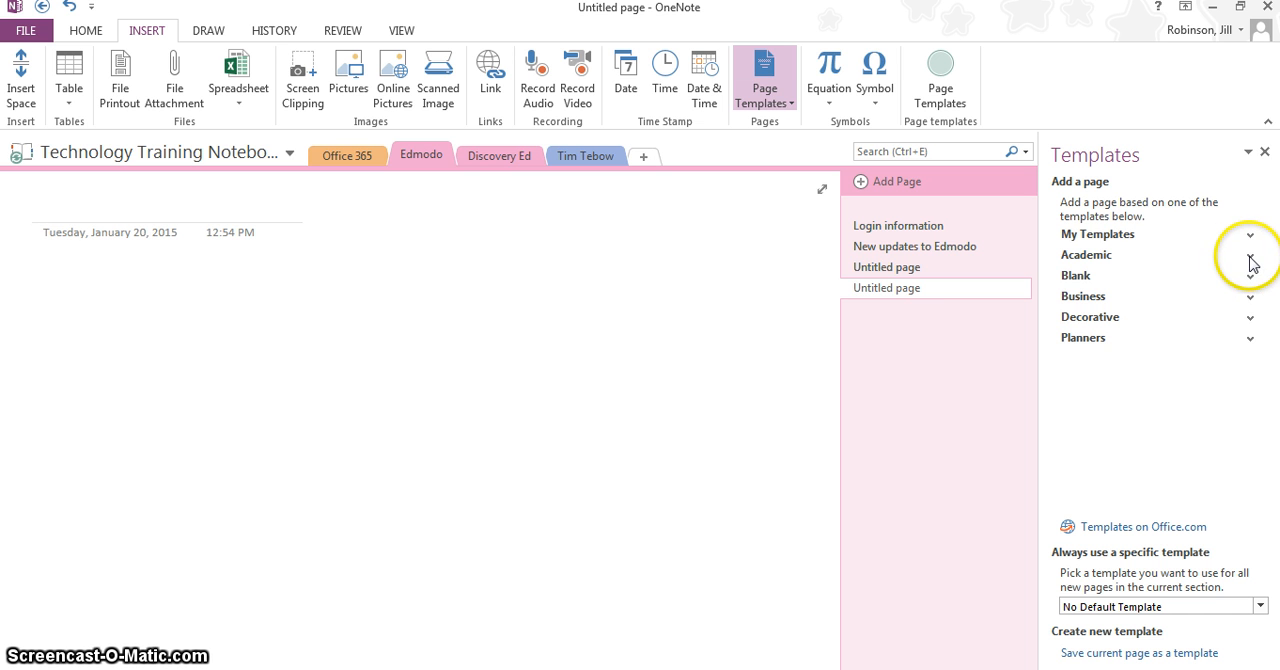
pyautogui.click(1248, 254)
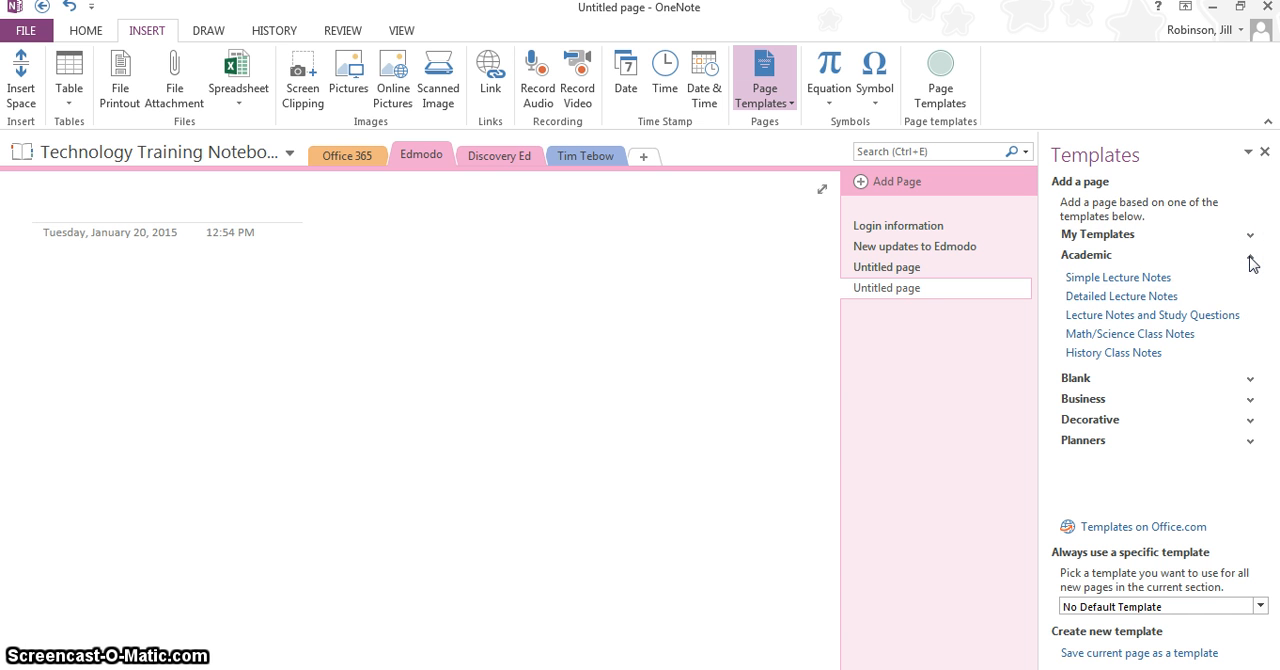
pyautogui.moveTo(1120, 296)
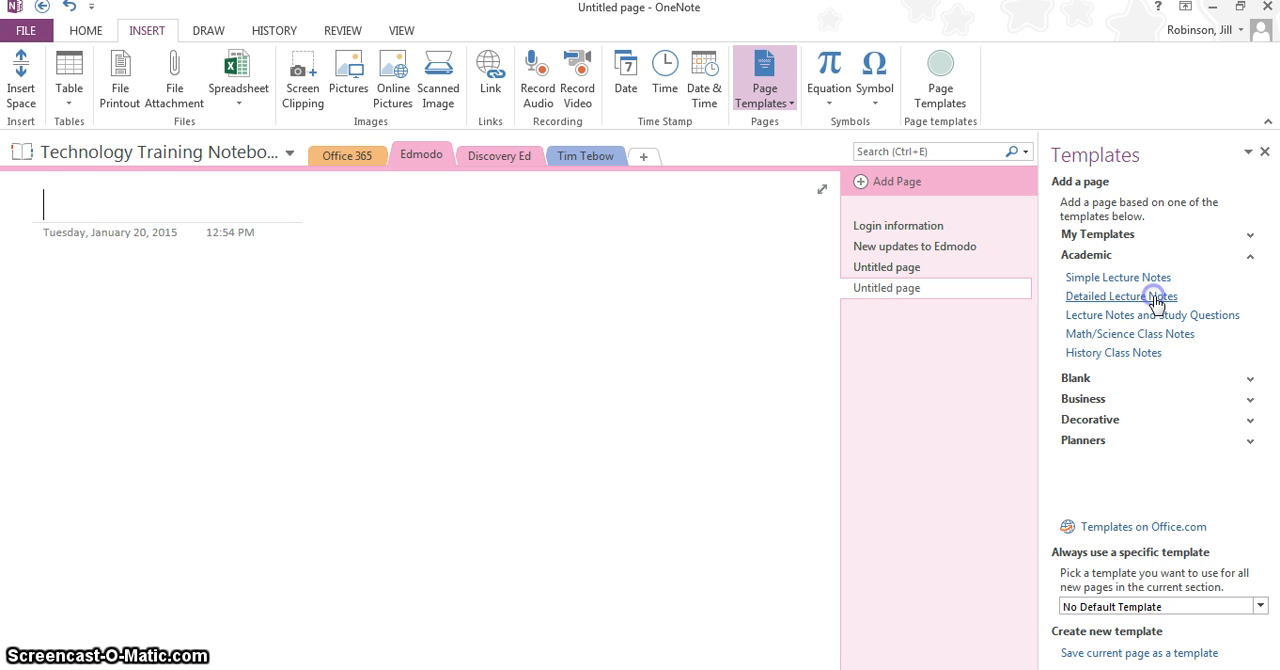
pyautogui.click(1120, 296)
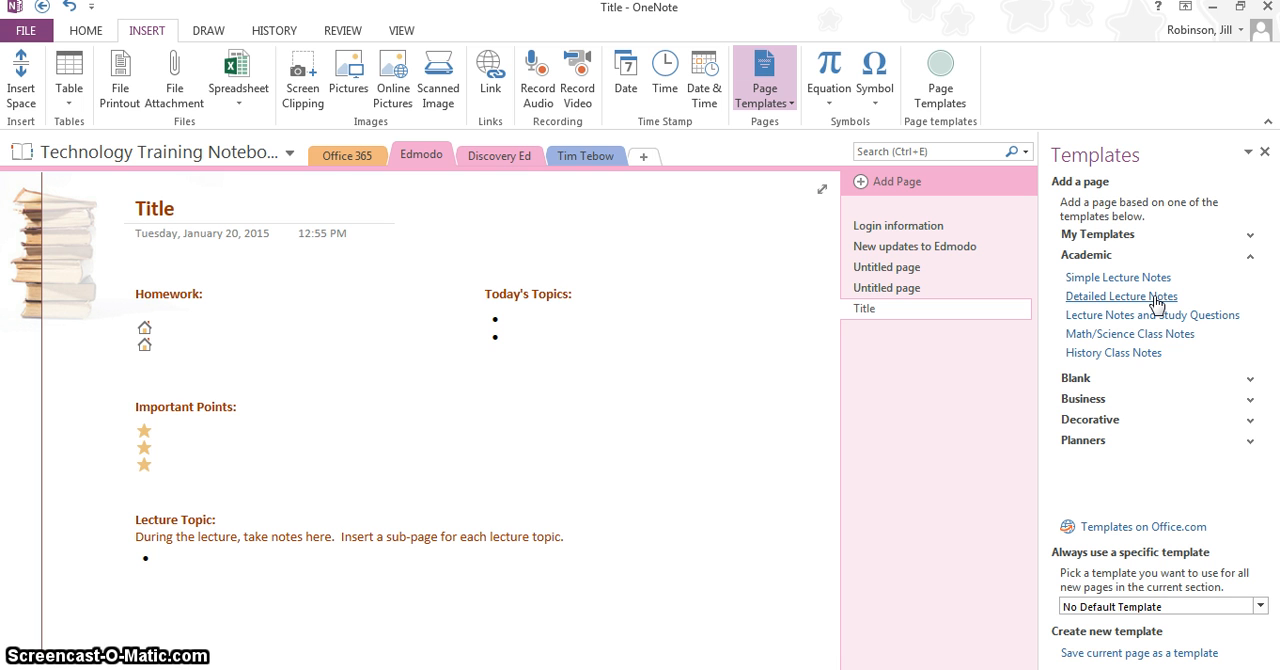
pyautogui.click(136, 208)
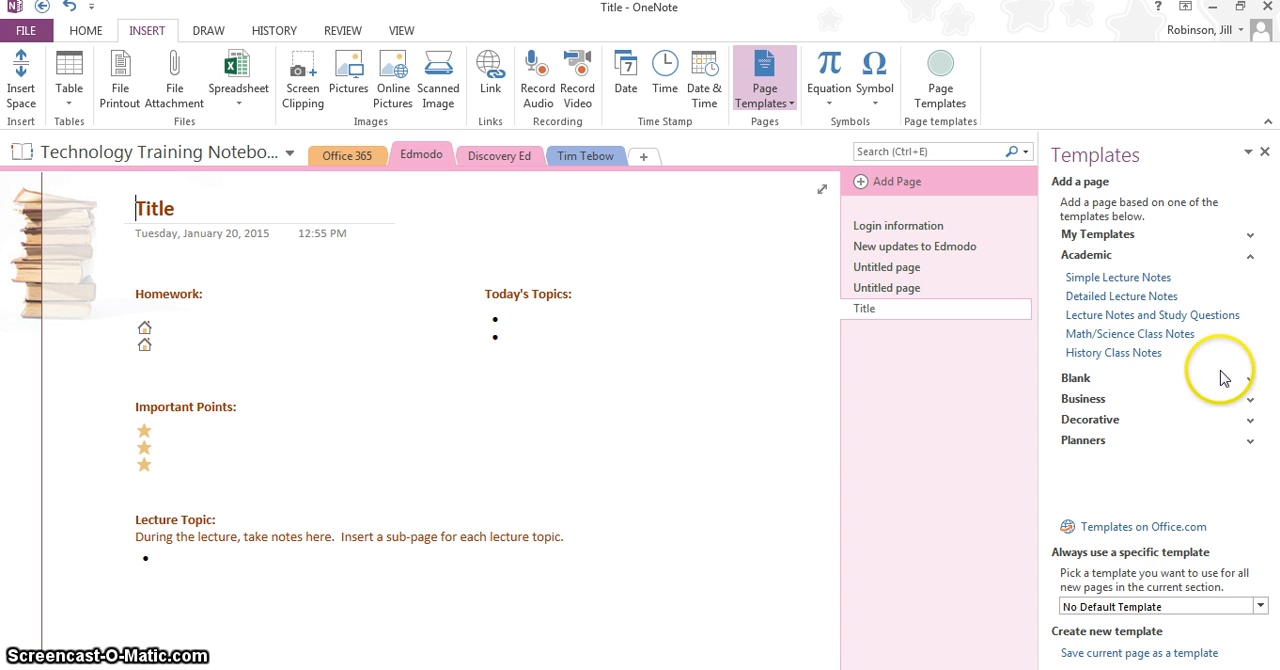
pyautogui.moveTo(1250, 404)
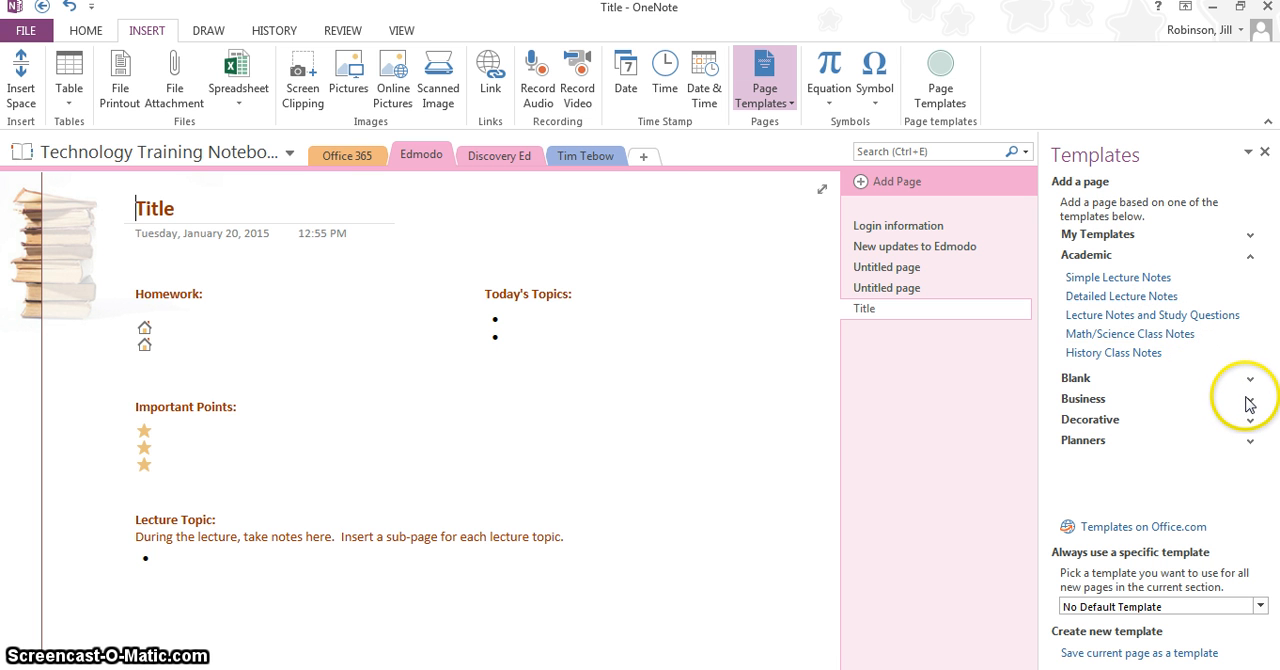
pyautogui.moveTo(1252, 442)
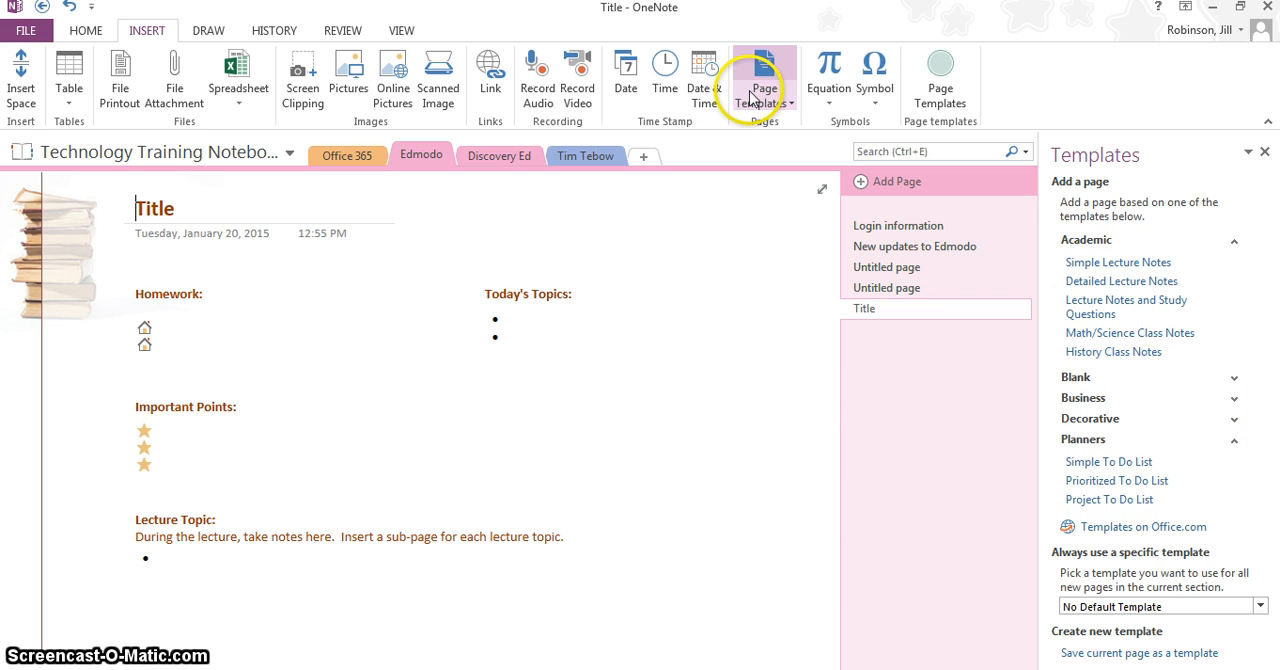
pyautogui.moveTo(888, 180)
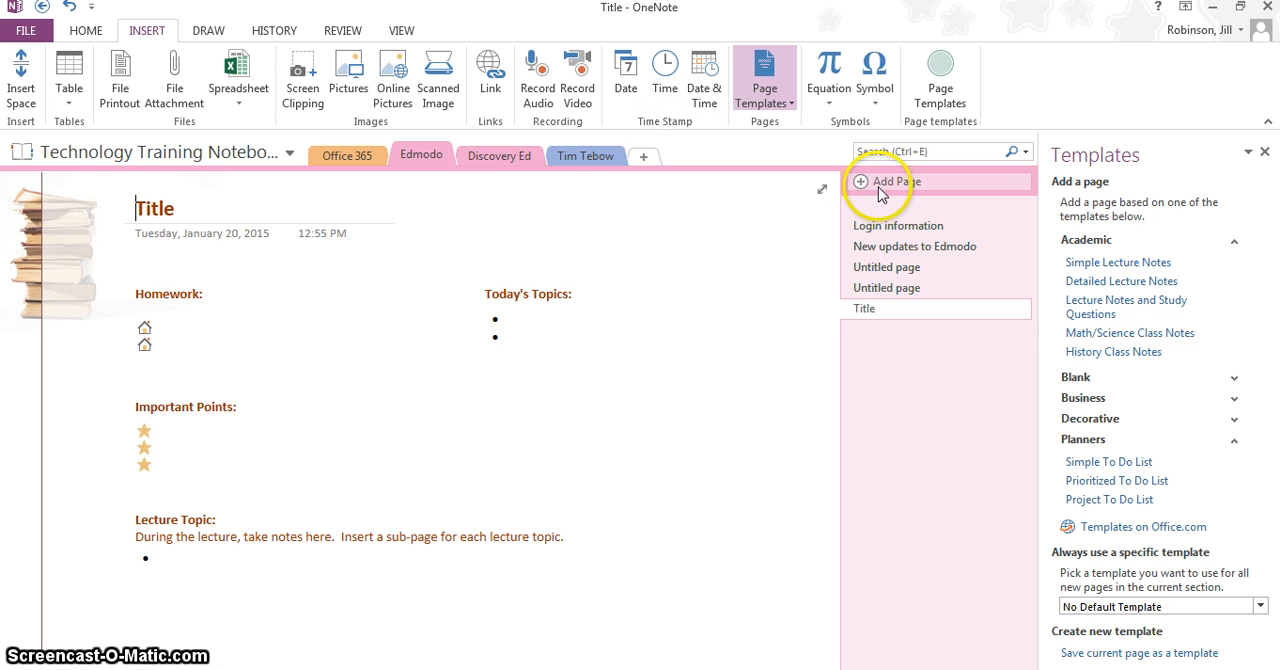
# Step: Add another Edmodo page built from the Academic History Class Notes template
pyautogui.click(888, 180)
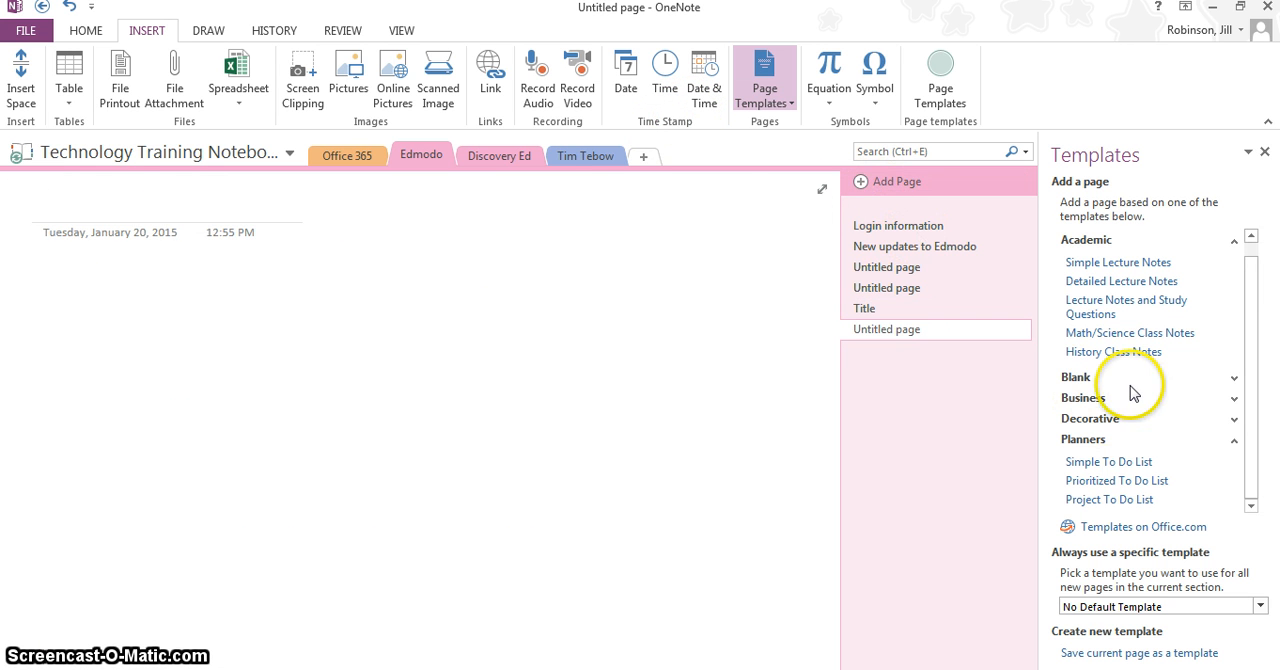
pyautogui.click(1112, 352)
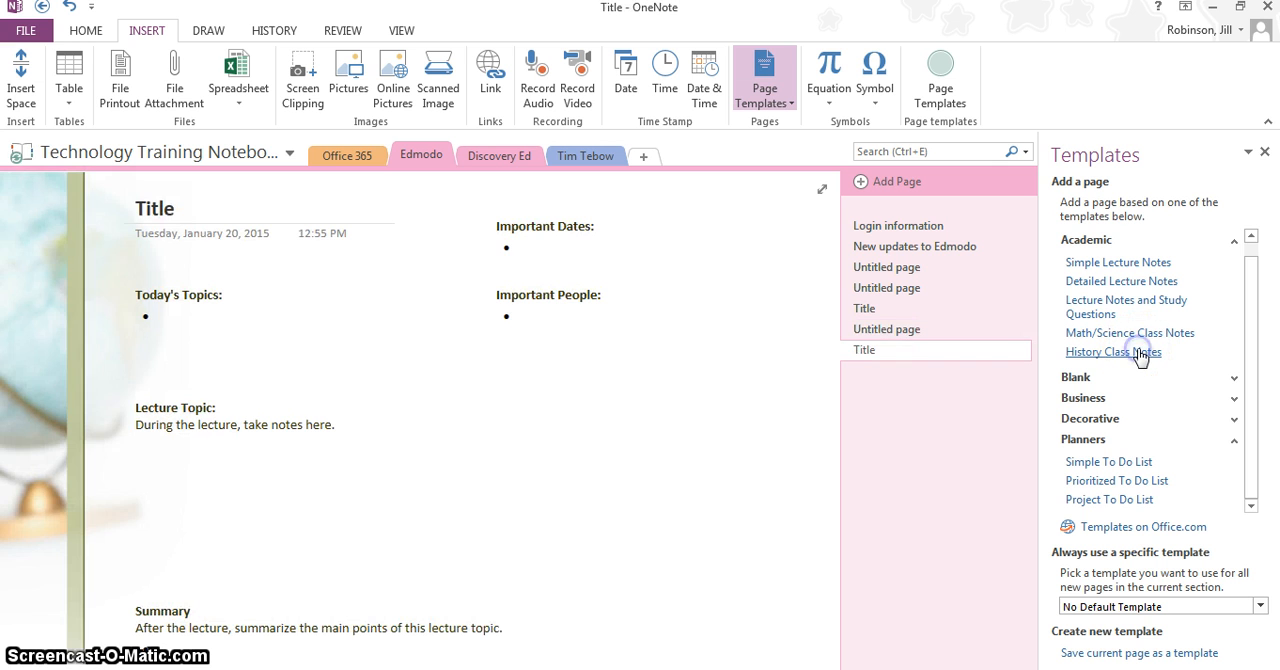